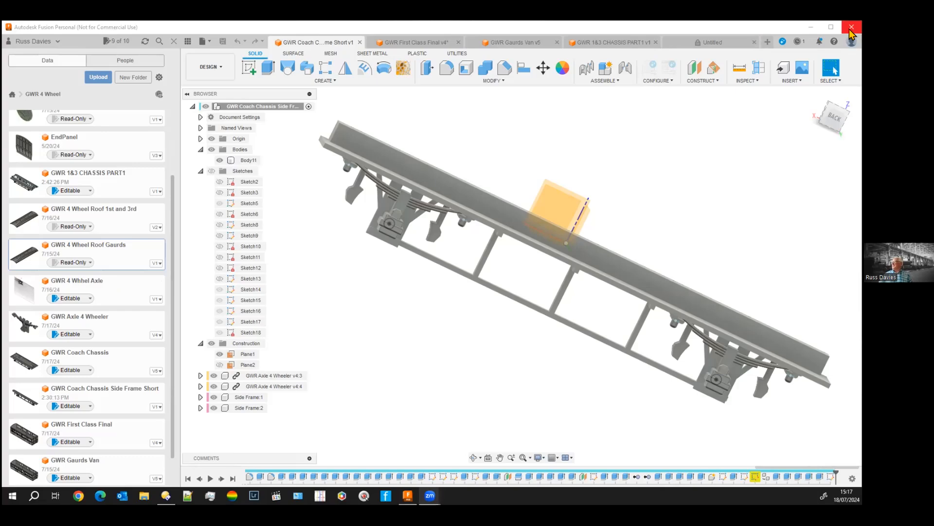
Close Autodesk Fusion's chassis design and the GWR 4 Wheel Coach file manager
left_click(458, 42)
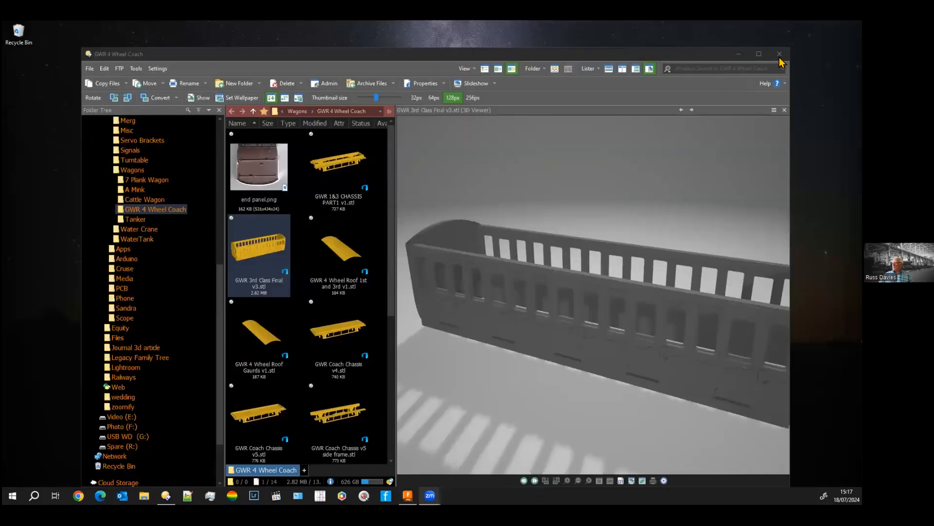
left_click(778, 54)
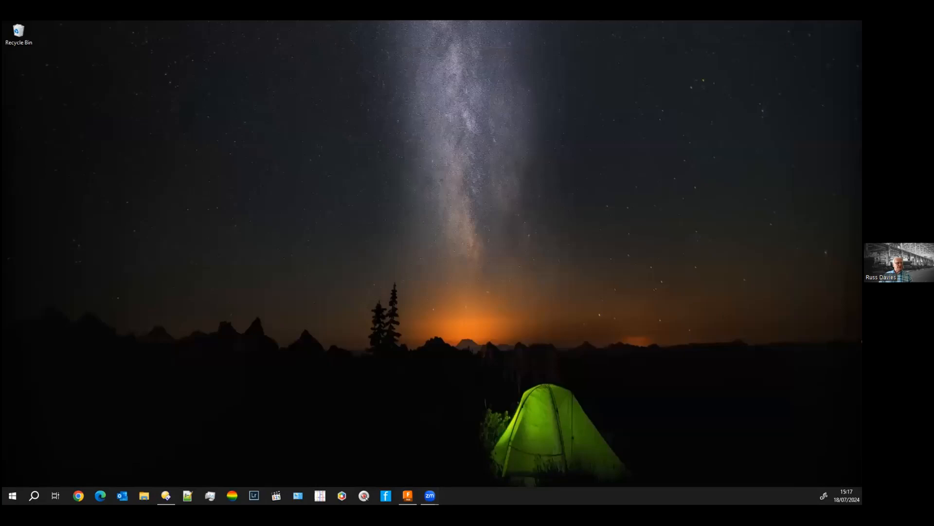
Launch CHITUBOX and import GWR 3rd Class Final v3.stl onto the build plate
left_click(452, 496)
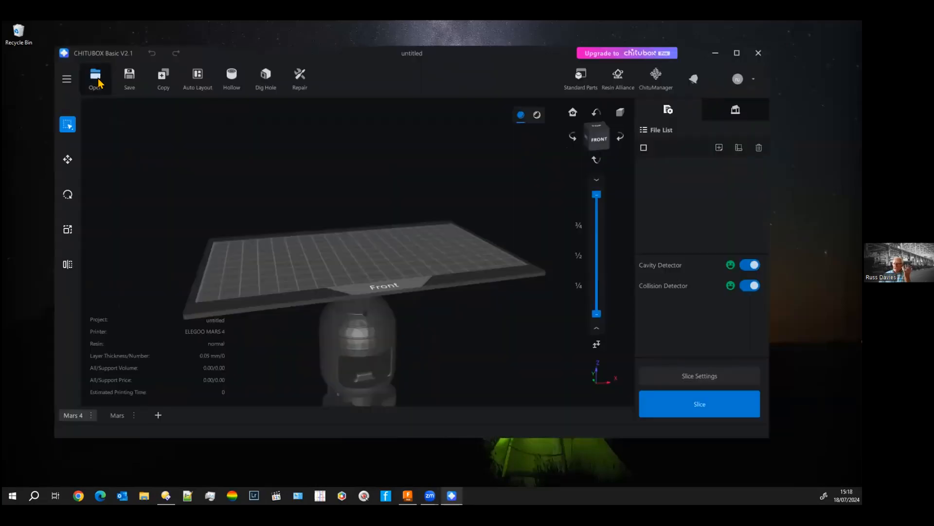
left_click(95, 77)
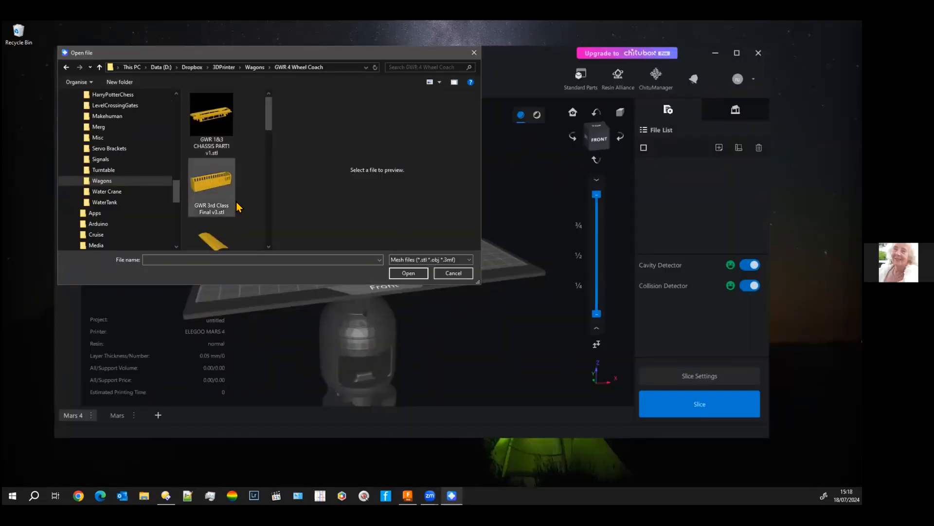
left_click(211, 181)
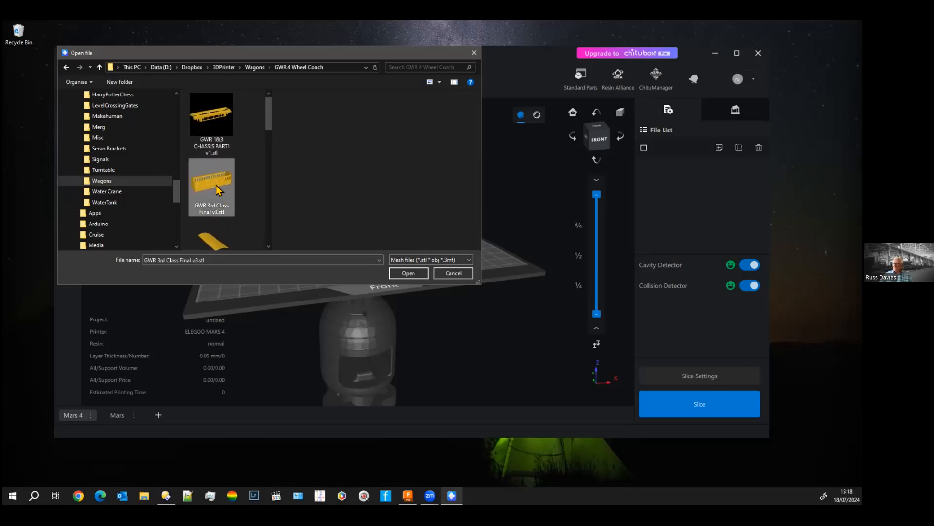
left_click(212, 181)
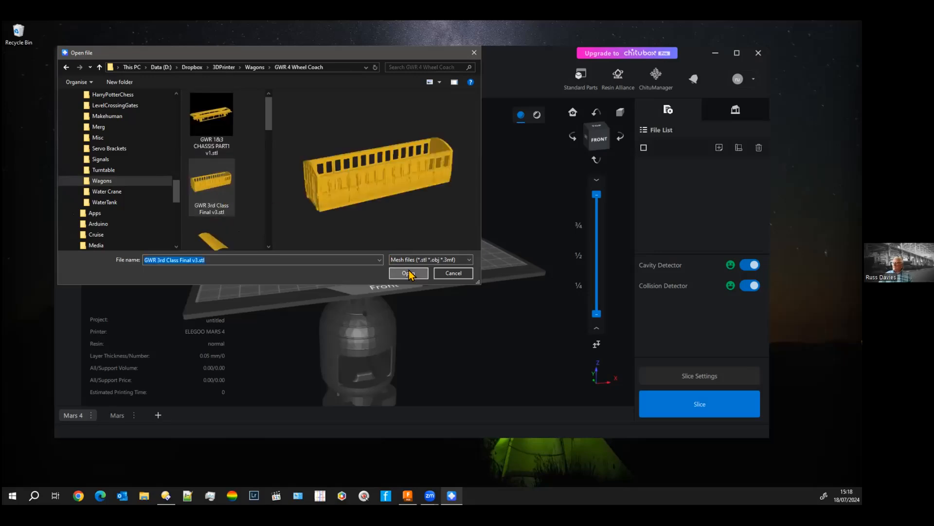
left_click(409, 273)
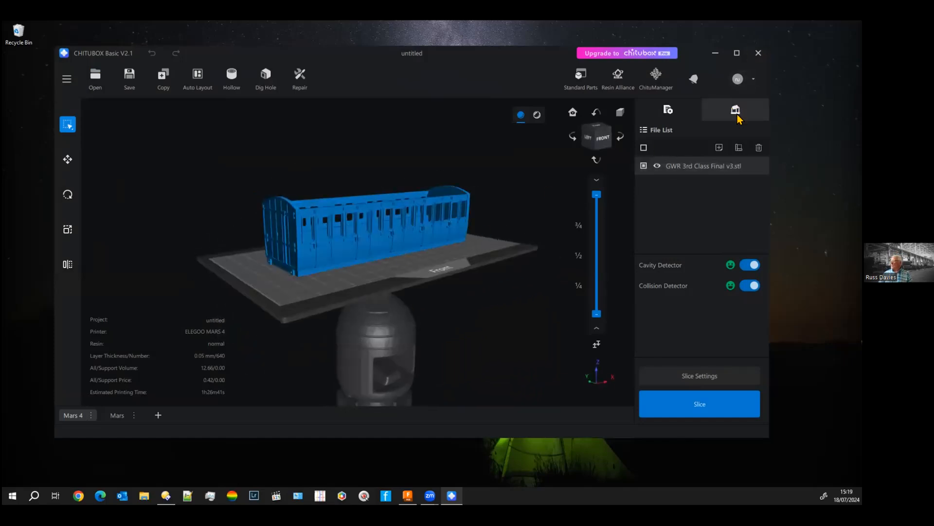
Show the coach body's Support Settings with medium preset and all-area auto-support
left_click(735, 109)
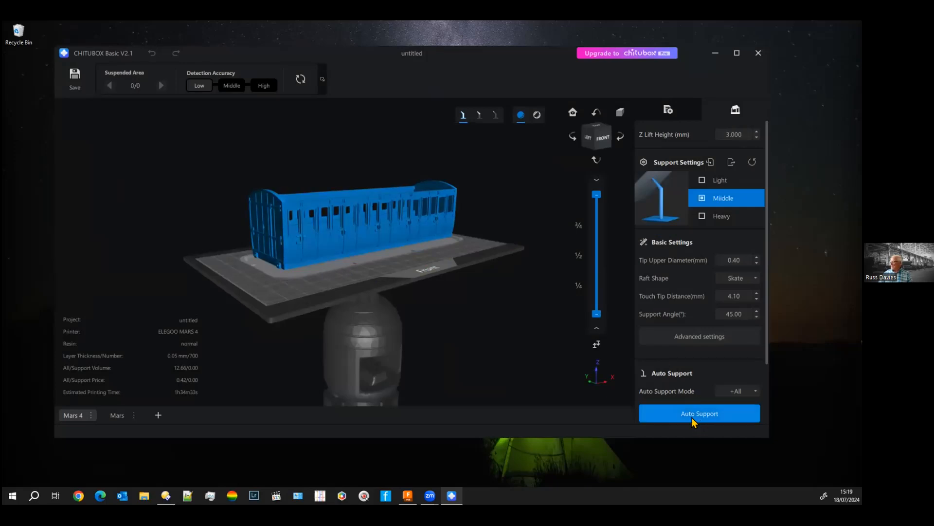
Auto-generate supports for the coach body before swapping in the GWR 1&3 chassis part
left_click(699, 413)
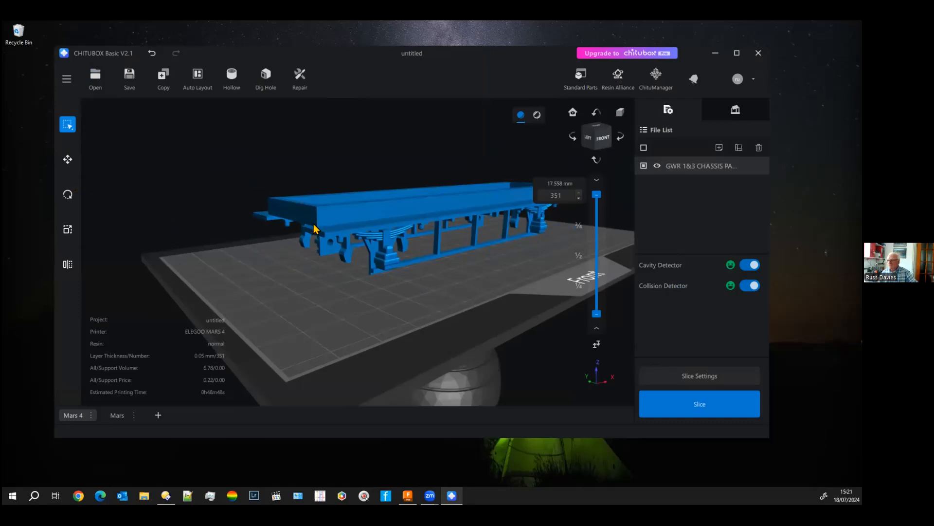
Rotate the chassis 180° about X and show its medium, all-area Support Settings
left_click(67, 194)
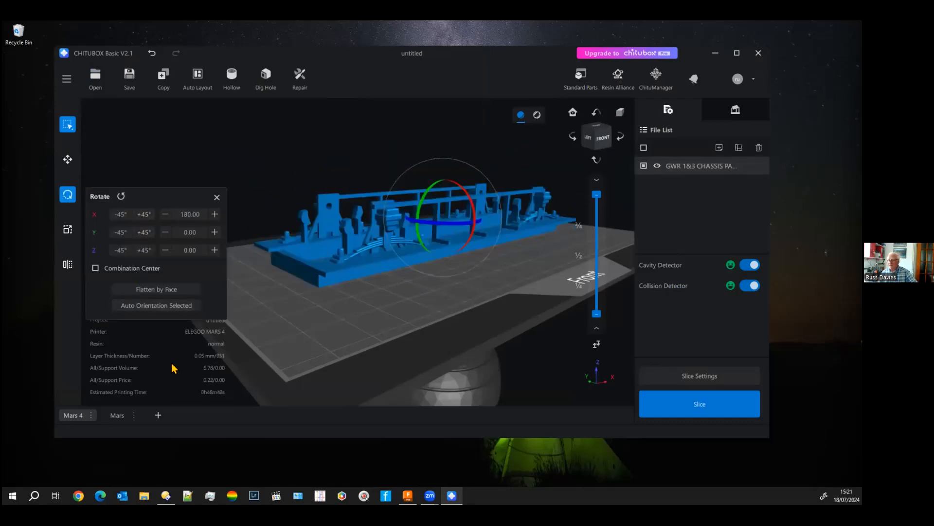
left_click(693, 78)
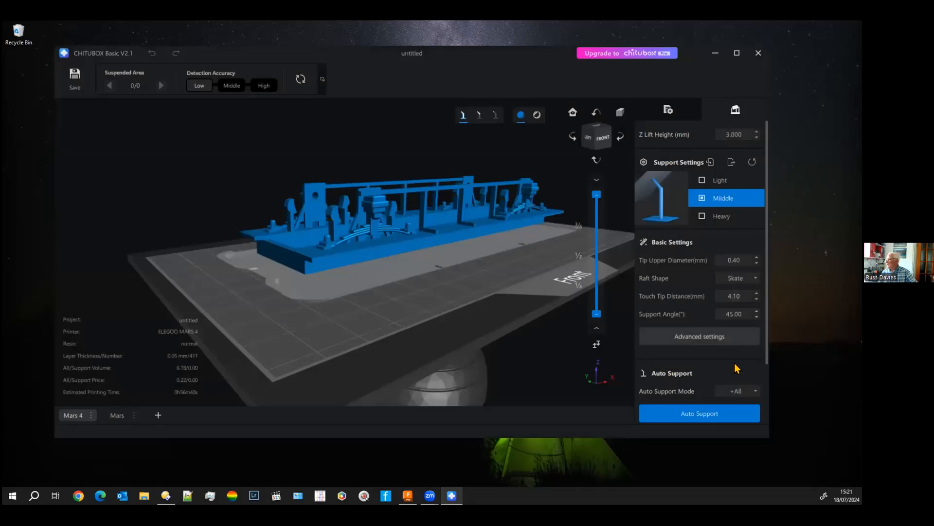
Auto-generate Middle-preset supports on a raft under the flipped chassis
left_click(699, 413)
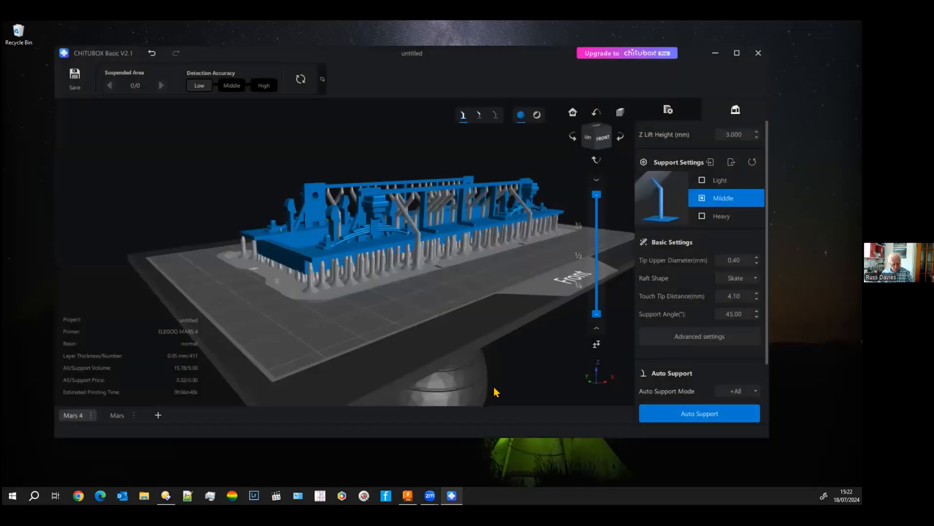
mouse_move(334, 320)
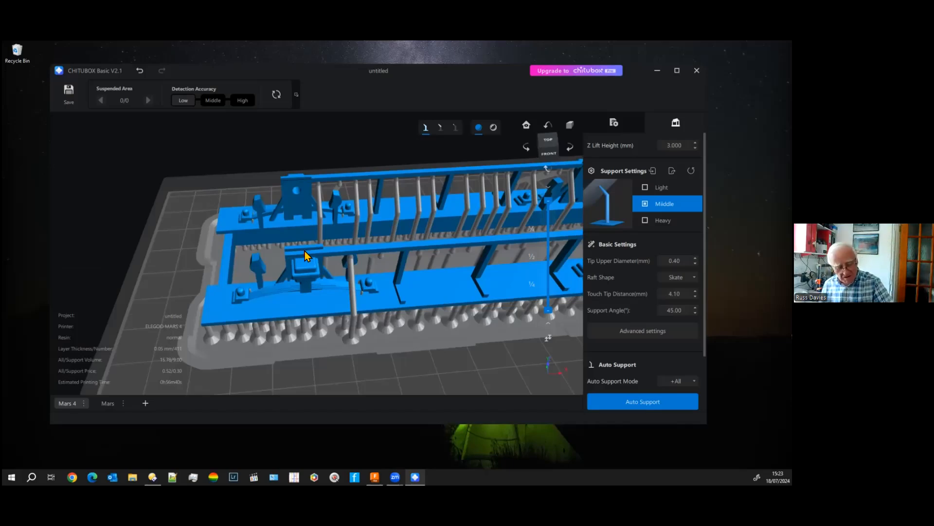
mouse_move(363, 157)
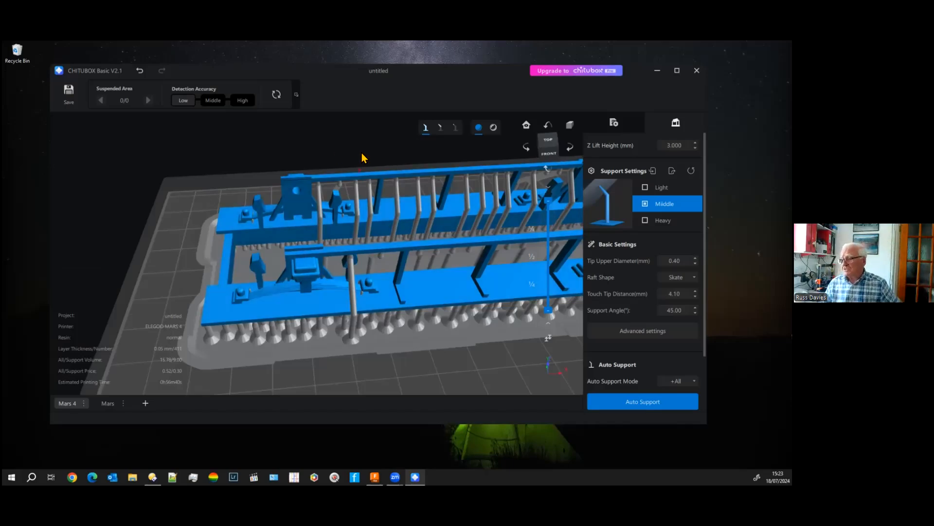